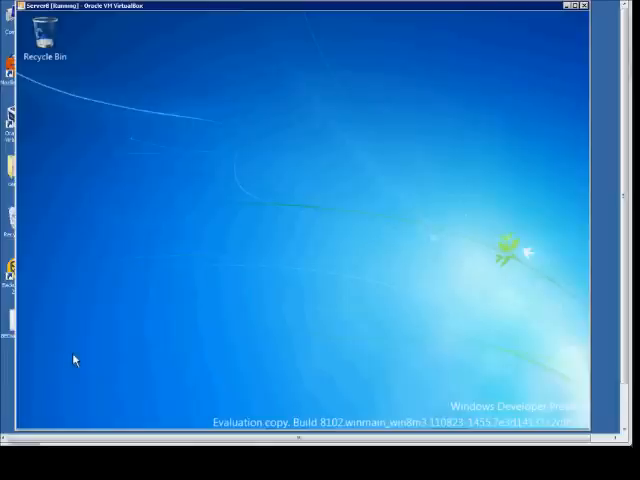
mouse_move(84, 404)
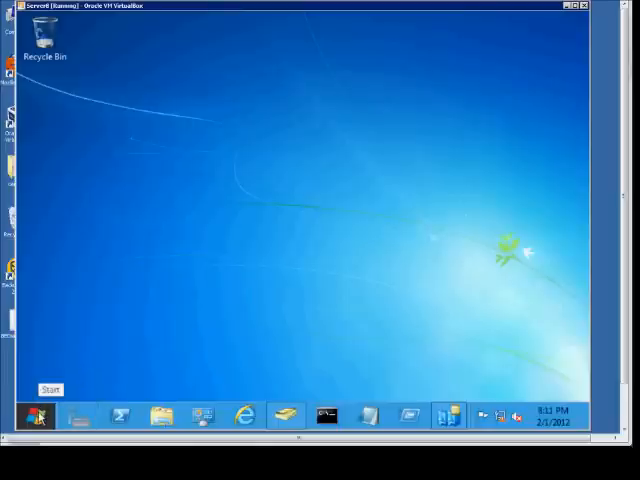
Launch Active Directory Sites and Services from the Start screen tiles.
left_click(48, 414)
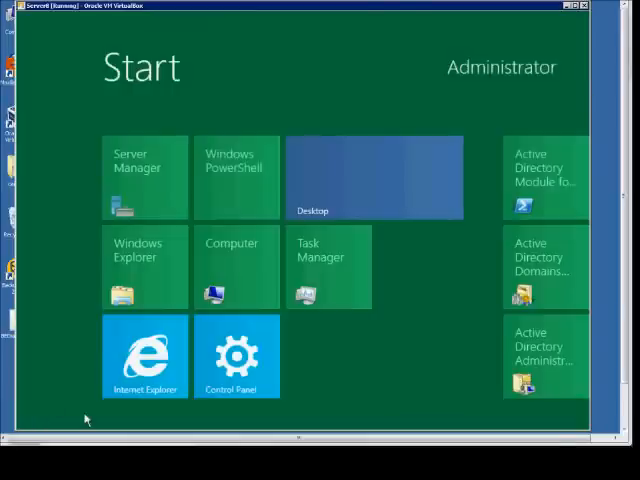
scroll("right", 3)
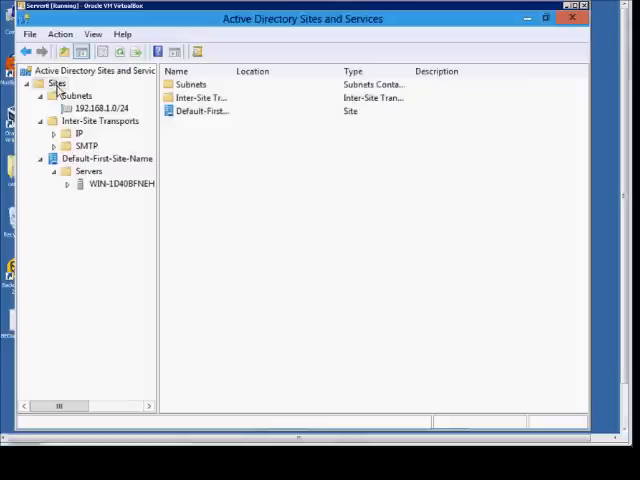
Create a new site named Seattle under Sites, linked to DEFAULTIPSITELINK.
right_click(56, 84)
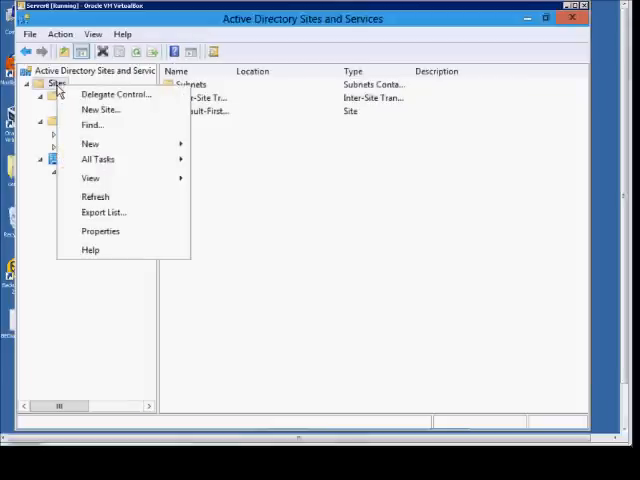
left_click(100, 110)
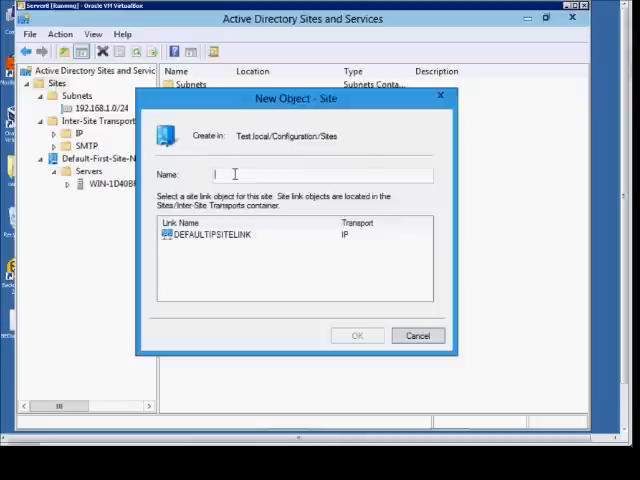
type("Seatl")
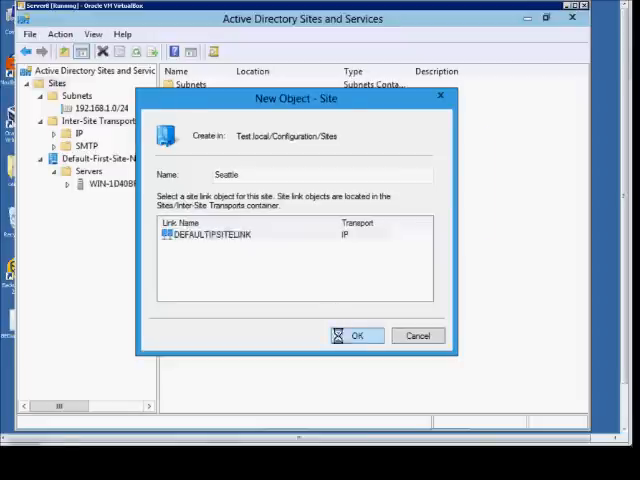
left_click(356, 336)
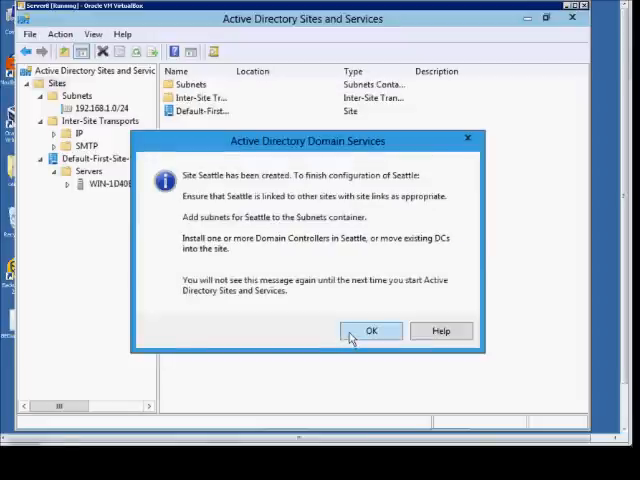
left_click(372, 330)
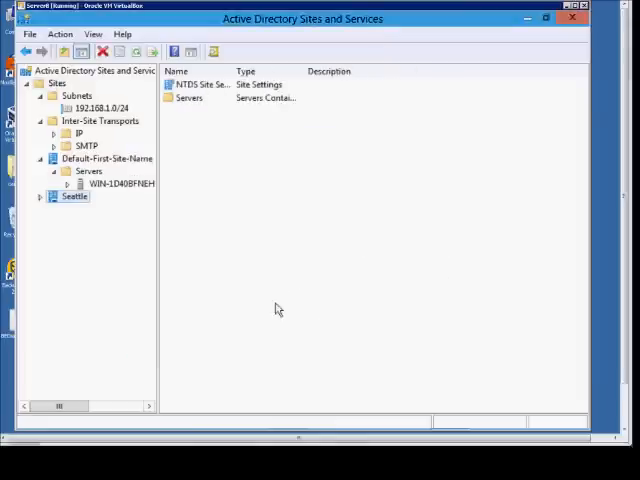
left_click(48, 196)
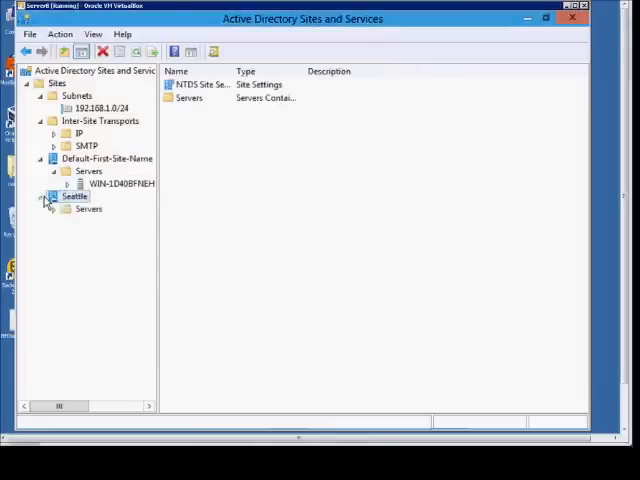
left_click(88, 208)
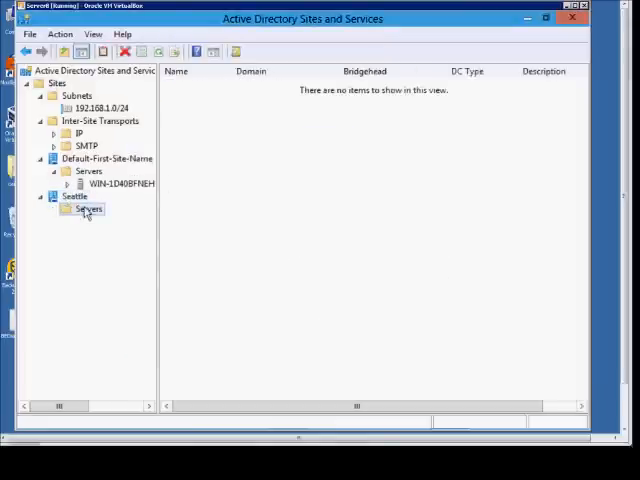
left_click(116, 184)
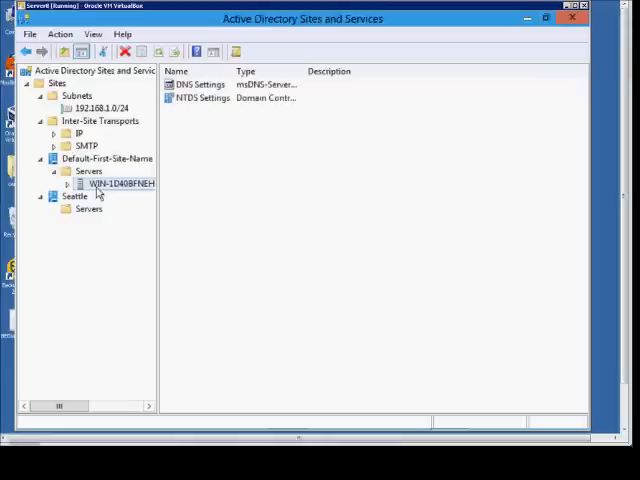
left_click(90, 210)
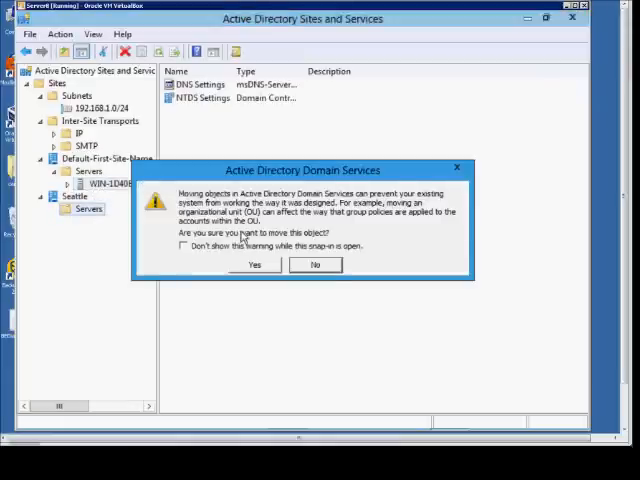
left_click(184, 246)
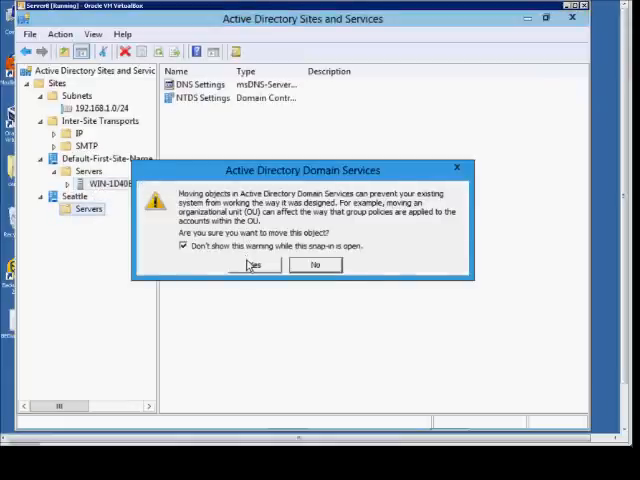
left_click(254, 264)
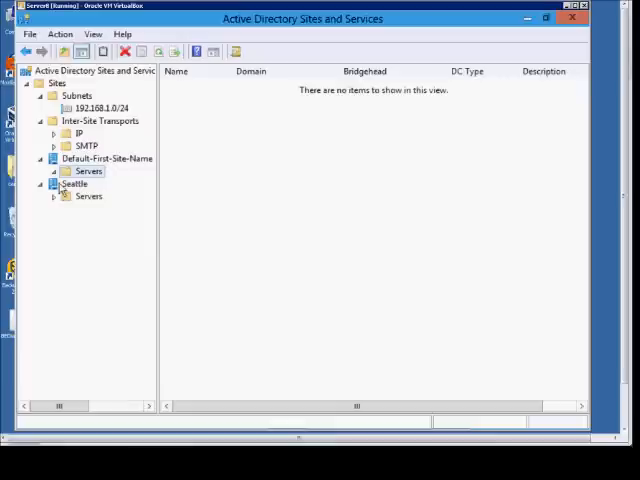
left_click(88, 196)
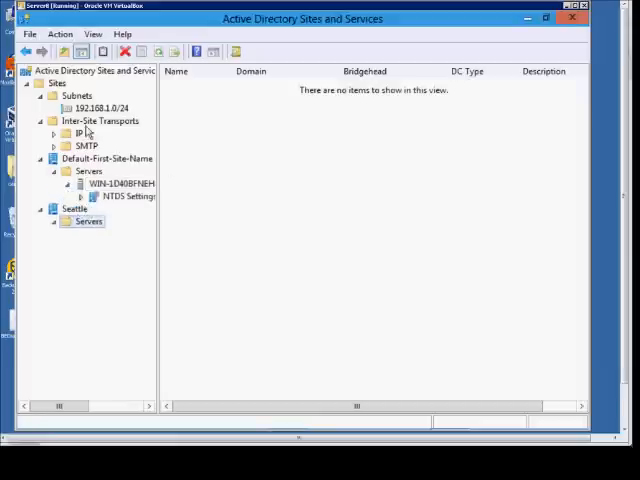
Add subnet 192.168.2.0/24 under Subnets, associated with the Seattle site, and verify it.
right_click(78, 96)
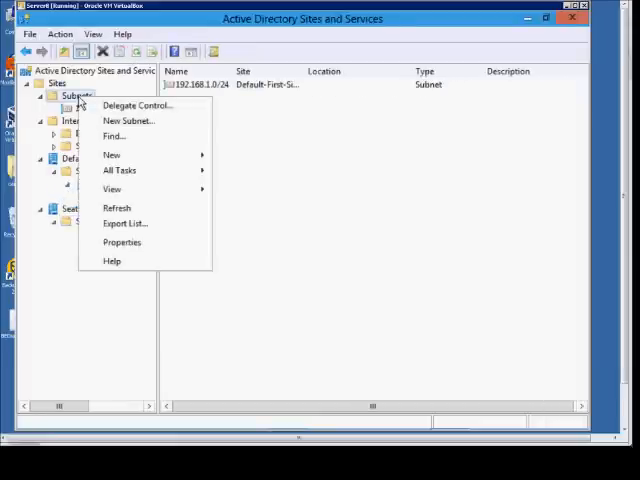
left_click(128, 120)
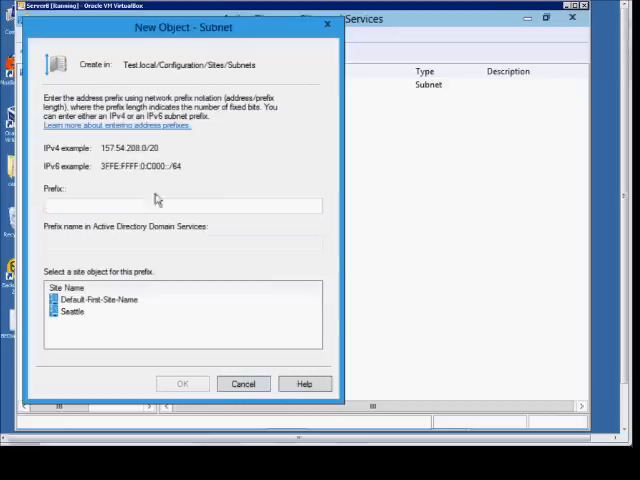
type("192.168.2.0")
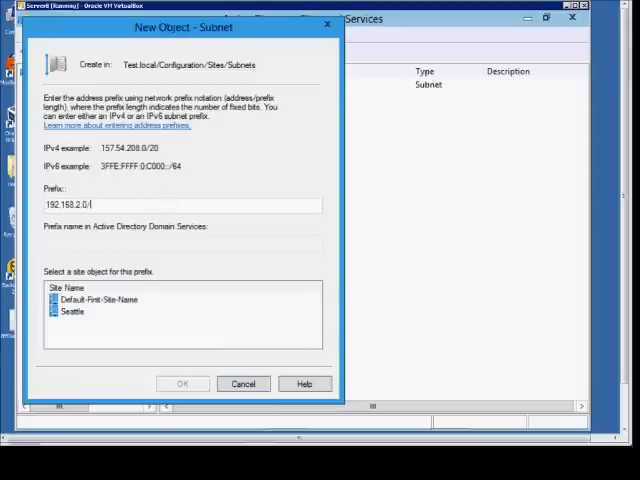
type("/24")
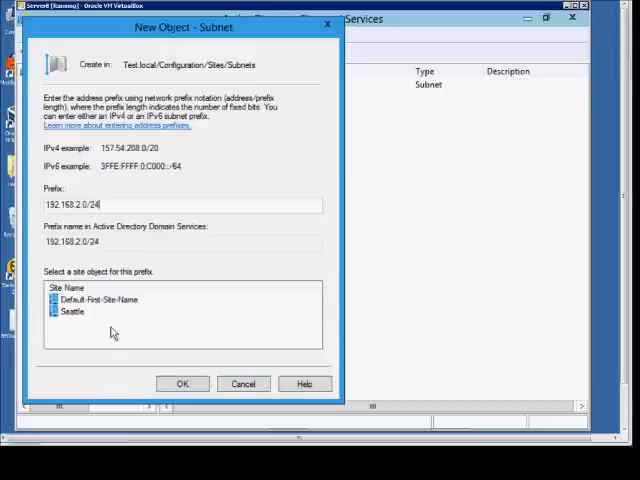
left_click(72, 312)
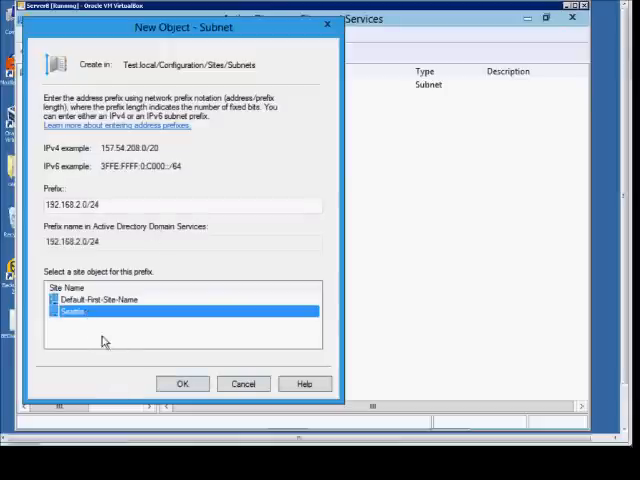
left_click(182, 384)
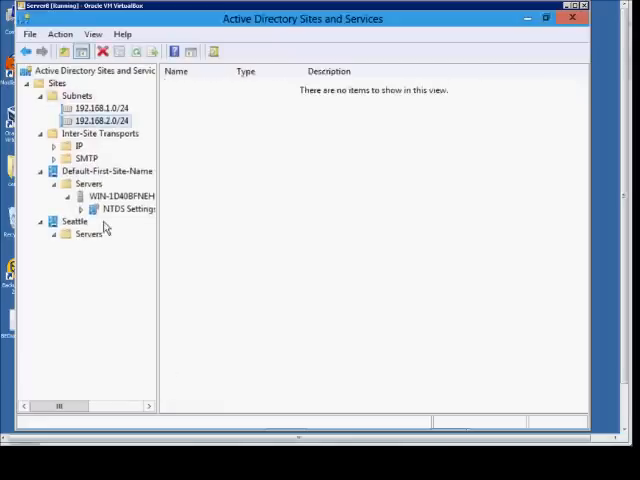
left_click(98, 108)
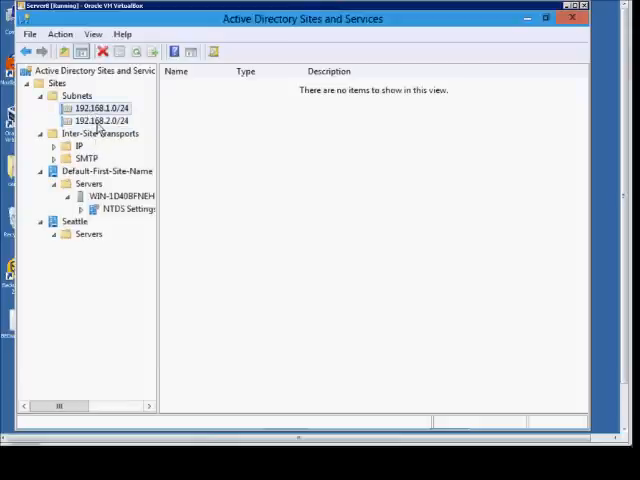
left_click(98, 120)
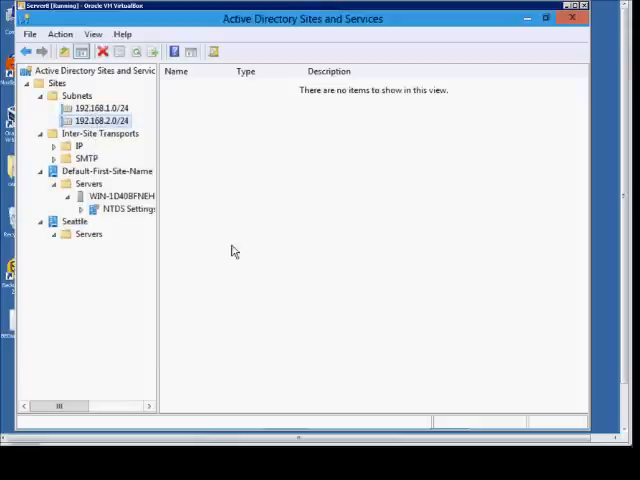